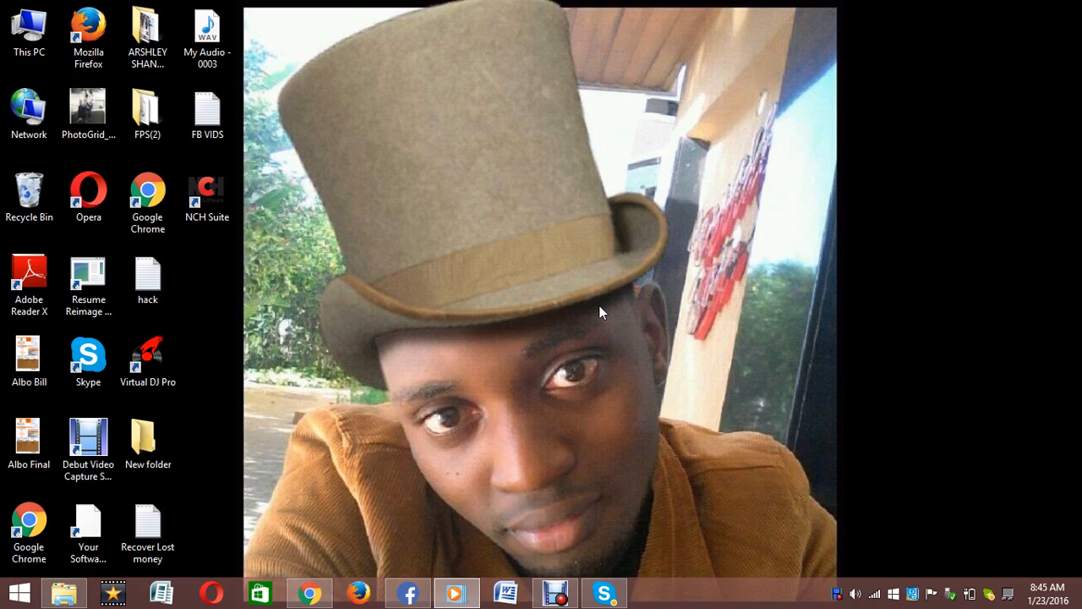
Bring up Facebook Automation and show the account's action menu with its Fetch Your List options
{"action": "left_click", "coordinate": [407, 592]}
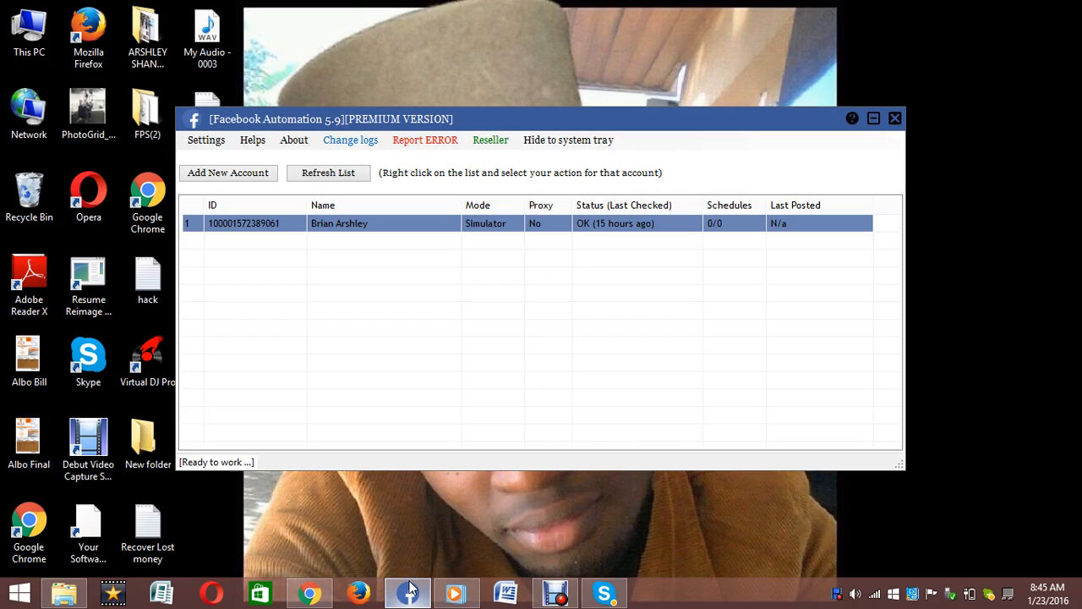
{"action": "mouse_move", "coordinate": [429, 408]}
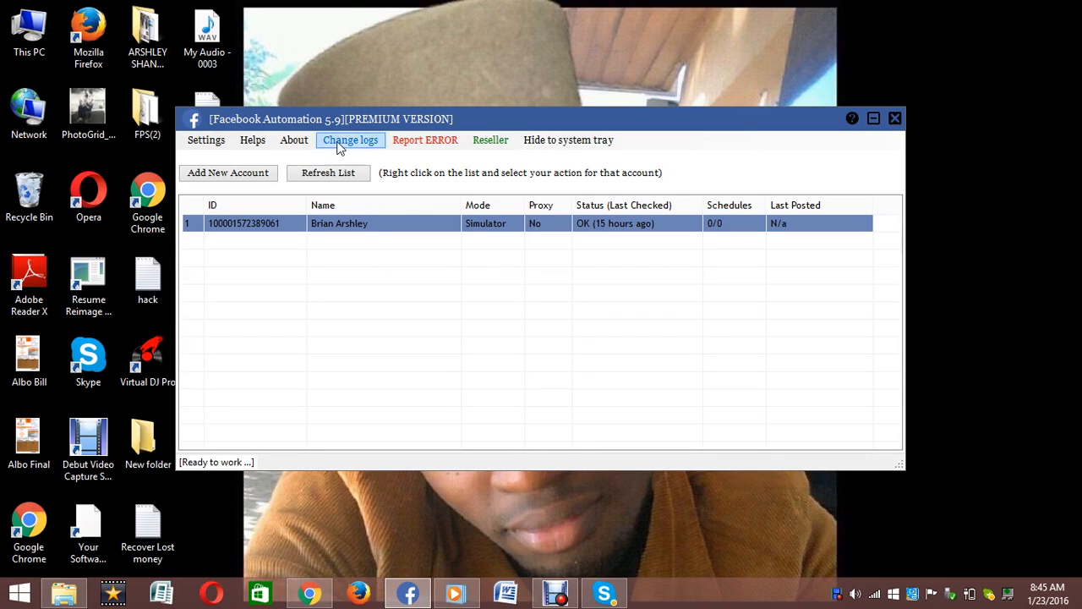
{"action": "mouse_move", "coordinate": [379, 179]}
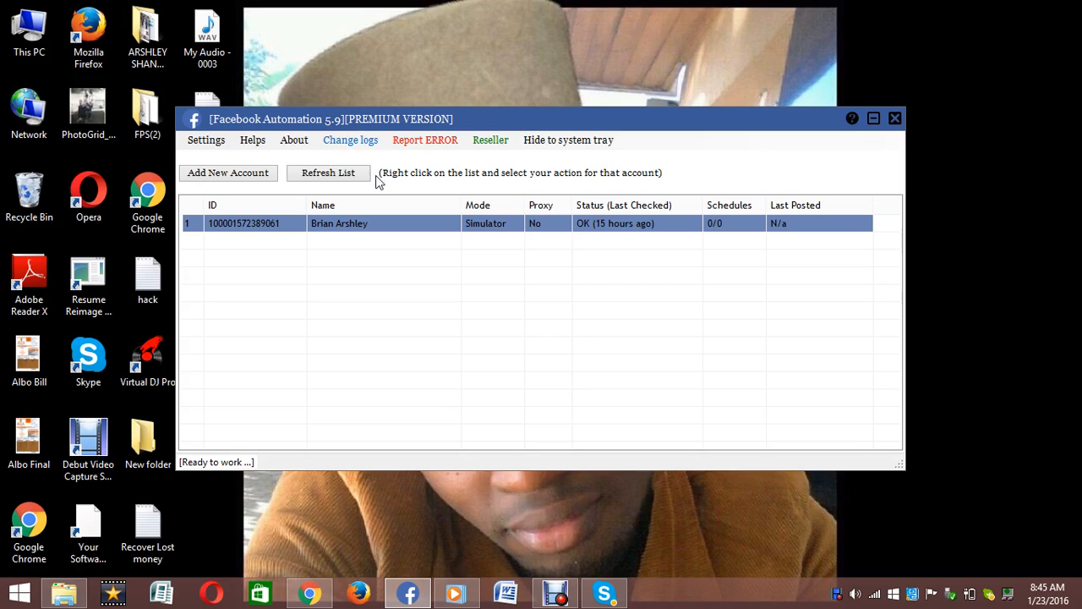
{"action": "mouse_move", "coordinate": [344, 240]}
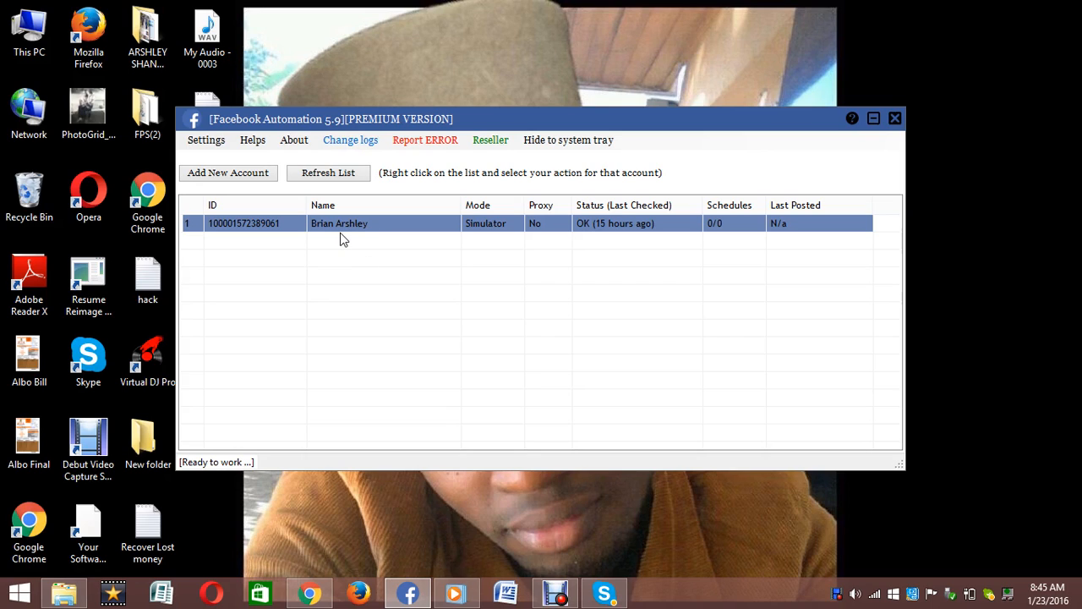
{"action": "mouse_move", "coordinate": [342, 226]}
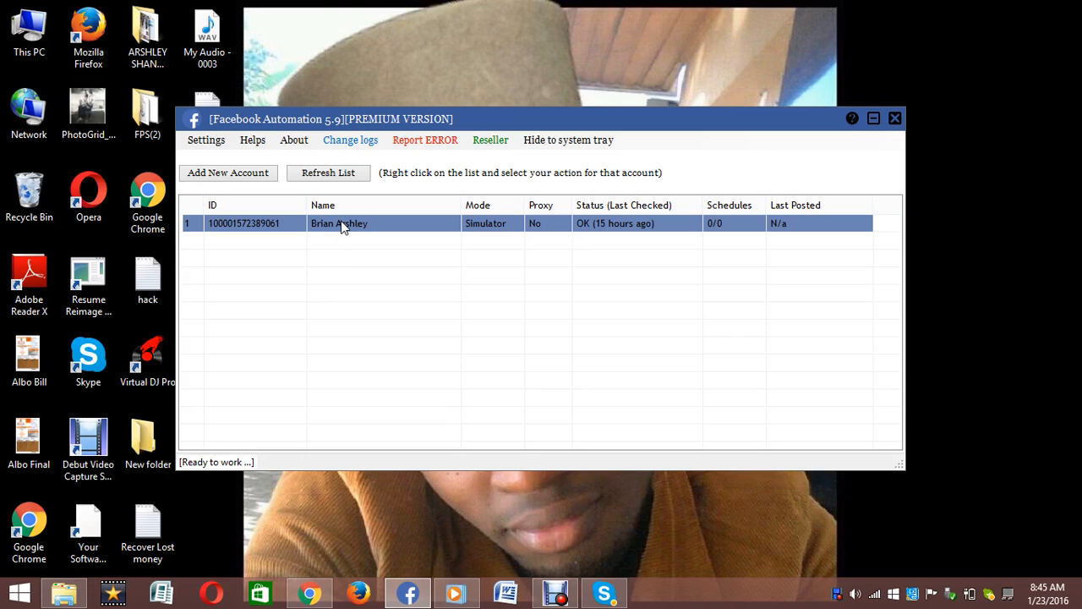
{"action": "right_click", "coordinate": [340, 223]}
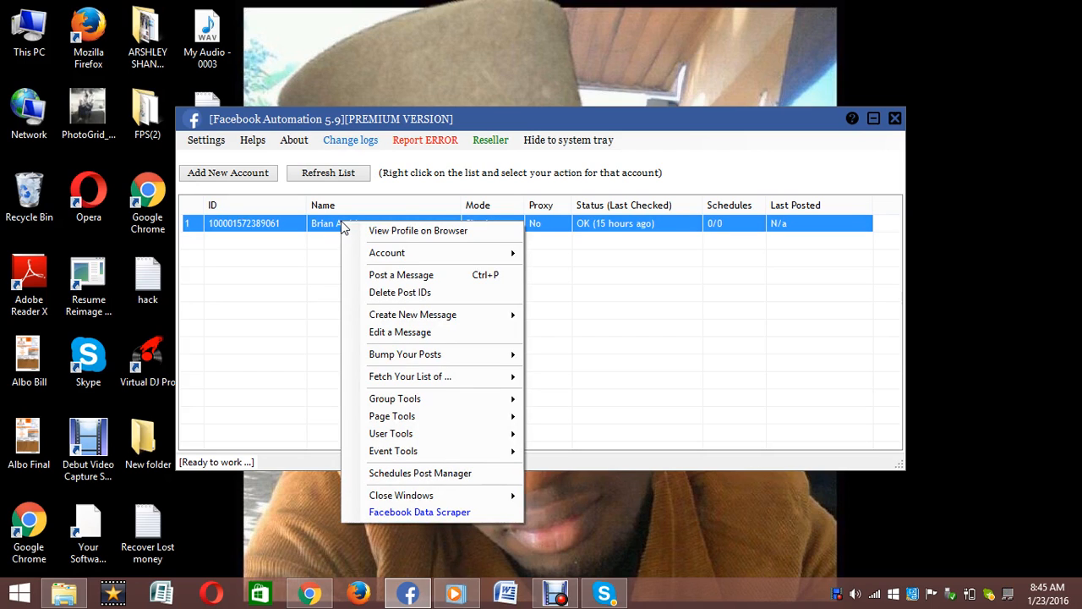
{"action": "mouse_move", "coordinate": [429, 399]}
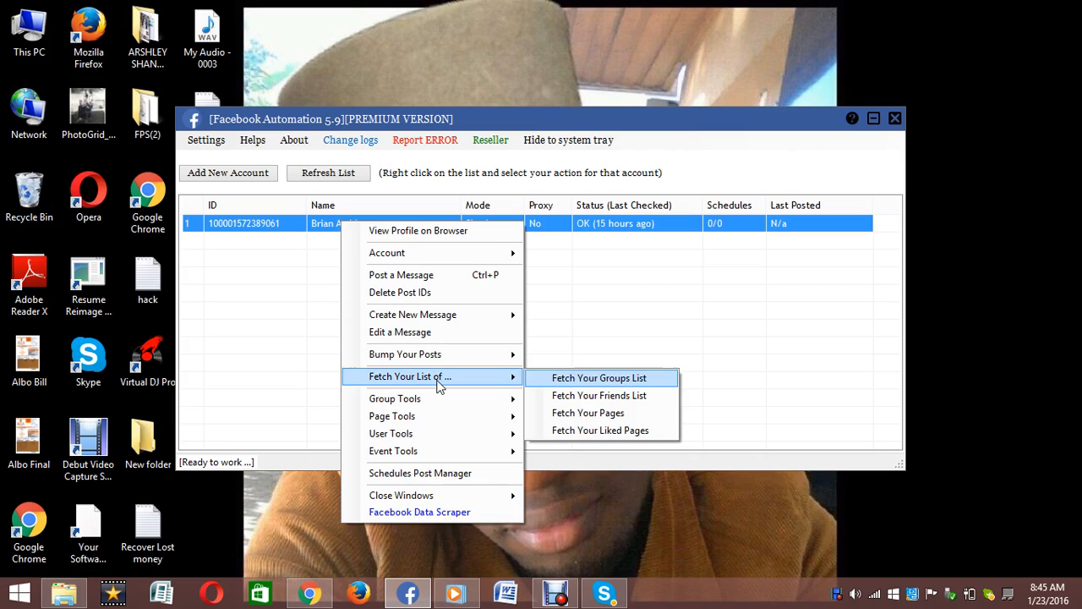
Fetch the account's groups list until Total: 4965 shows, then select a group
{"action": "left_click", "coordinate": [599, 378]}
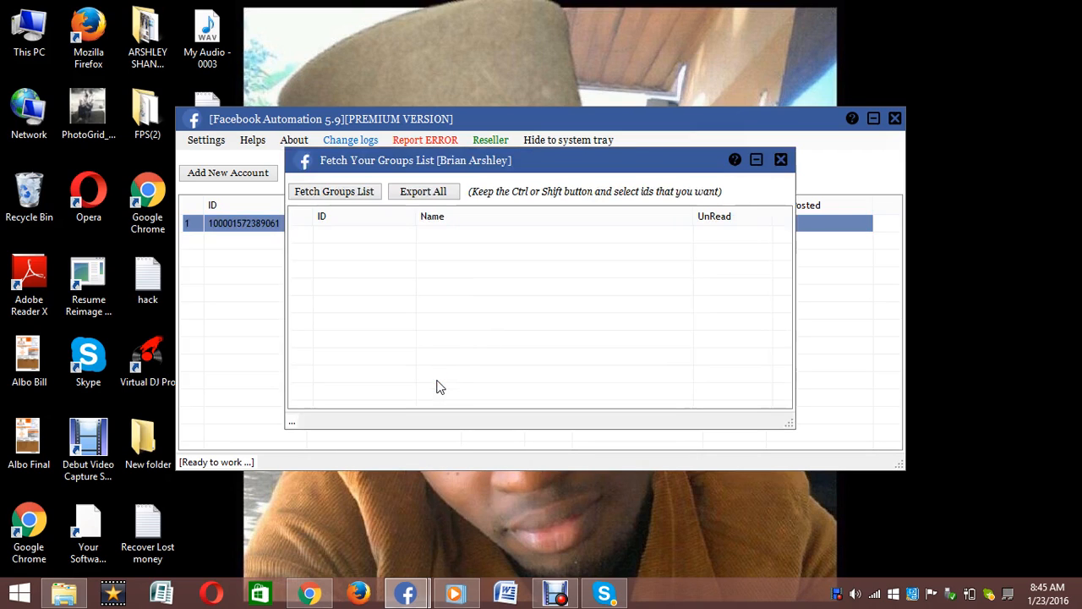
{"action": "left_click", "coordinate": [335, 191]}
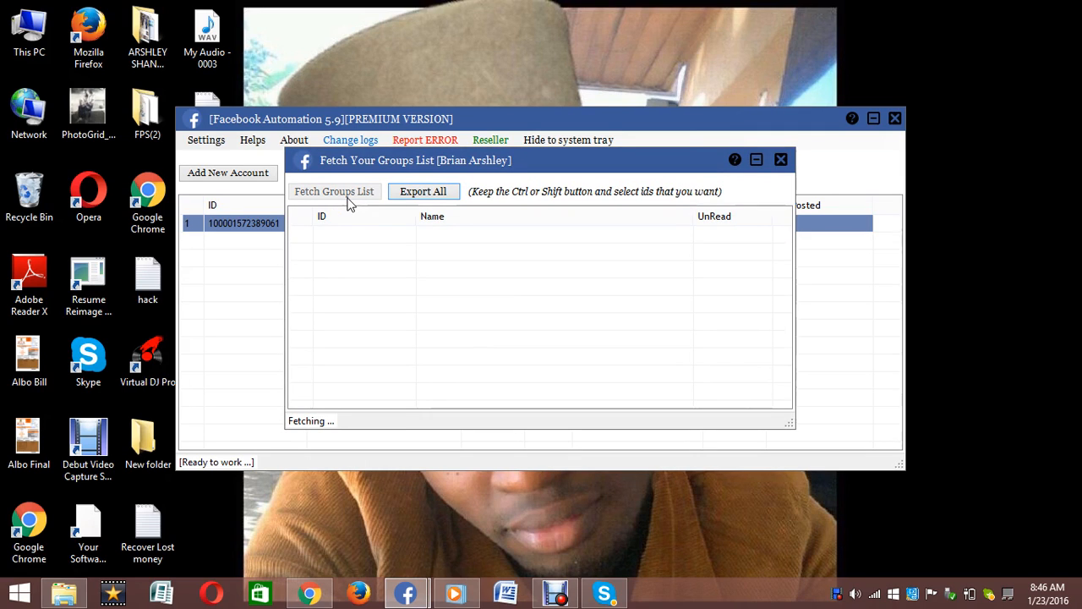
{"action": "mouse_move", "coordinate": [369, 355]}
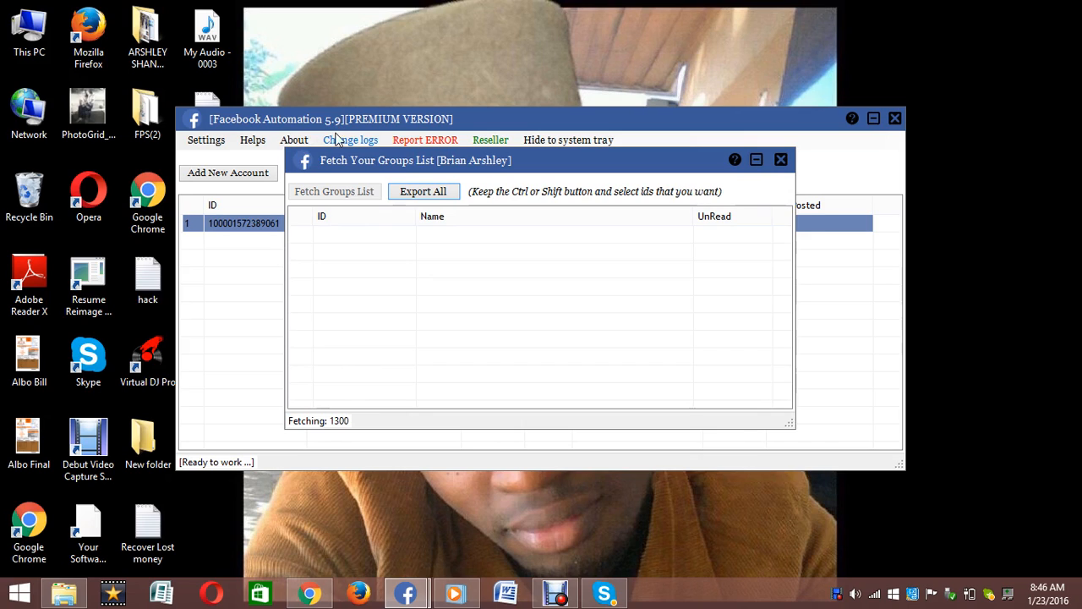
{"action": "mouse_move", "coordinate": [345, 382]}
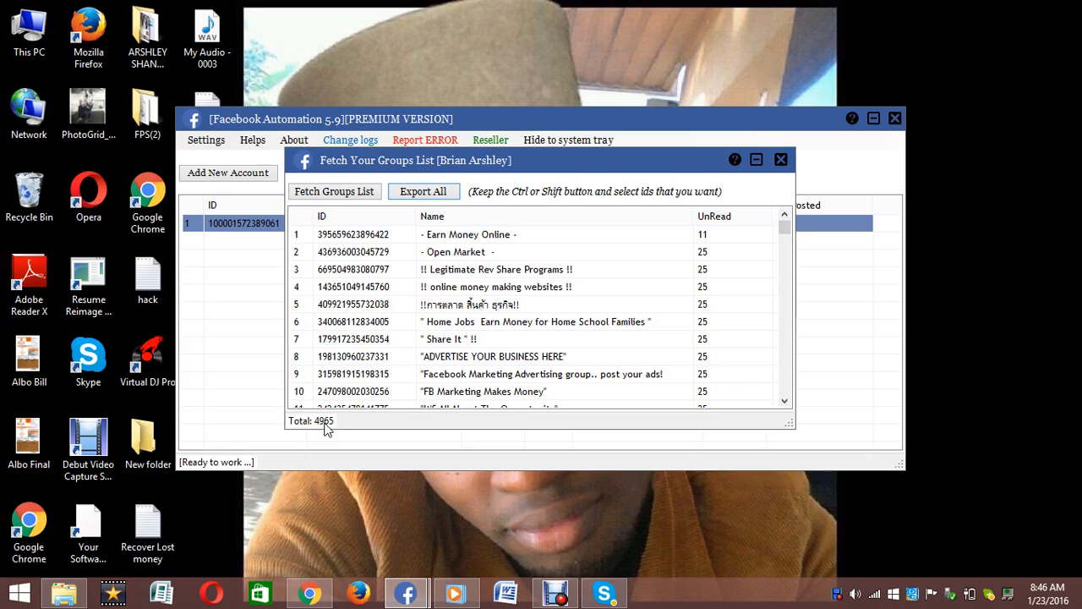
{"action": "mouse_move", "coordinate": [363, 397]}
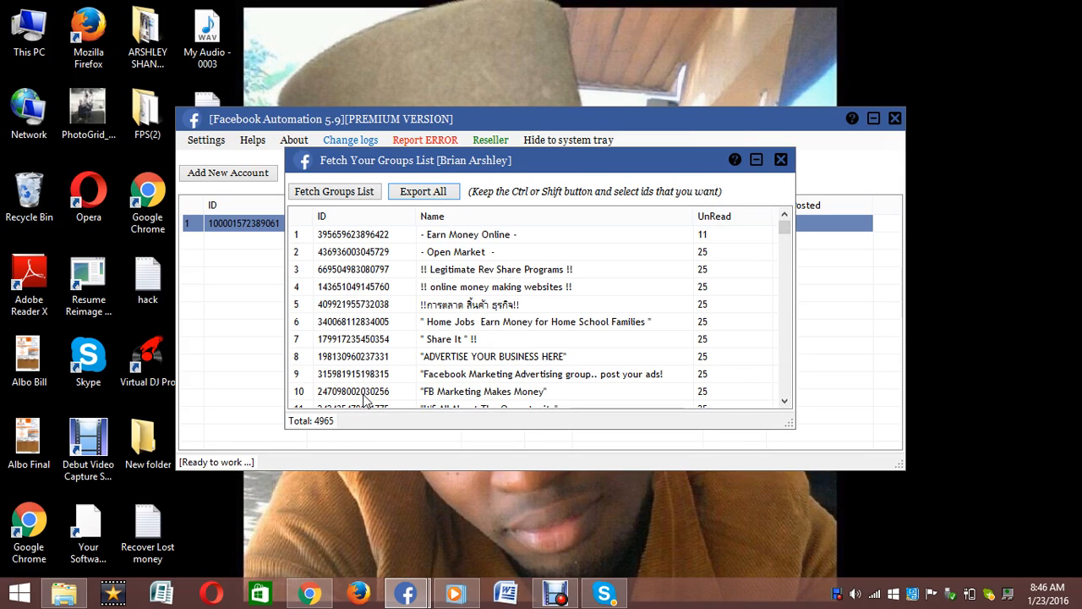
{"action": "mouse_move", "coordinate": [467, 292]}
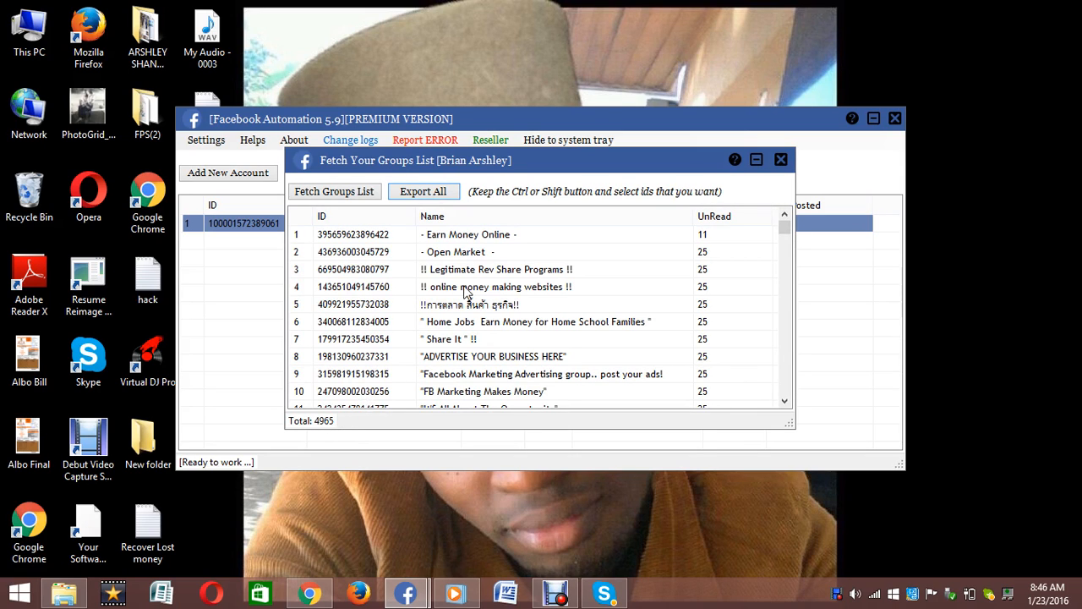
{"action": "left_click", "coordinate": [467, 233]}
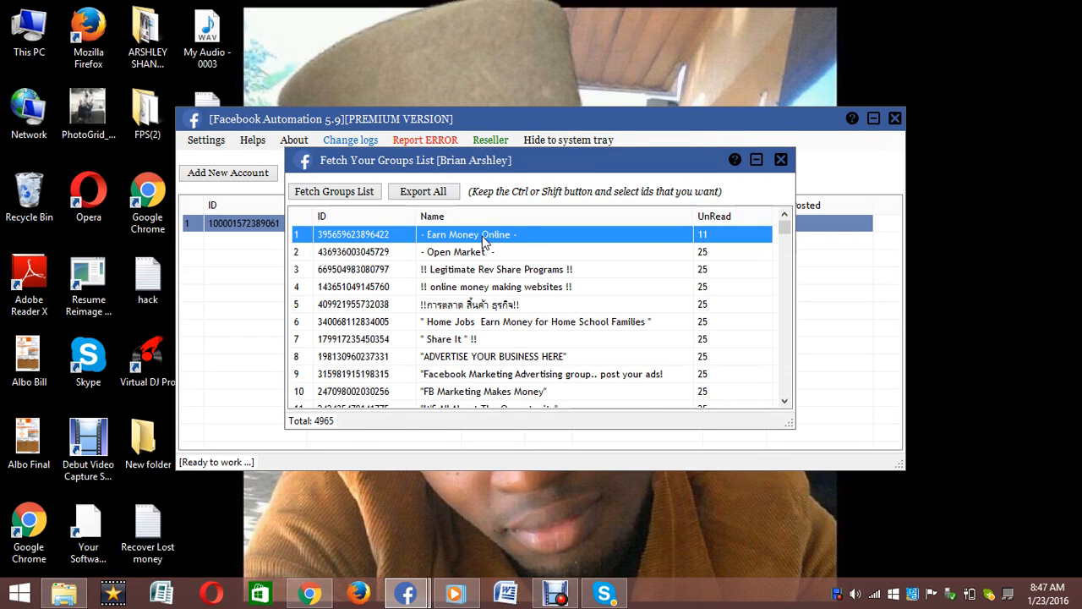
{"action": "mouse_move", "coordinate": [778, 159]}
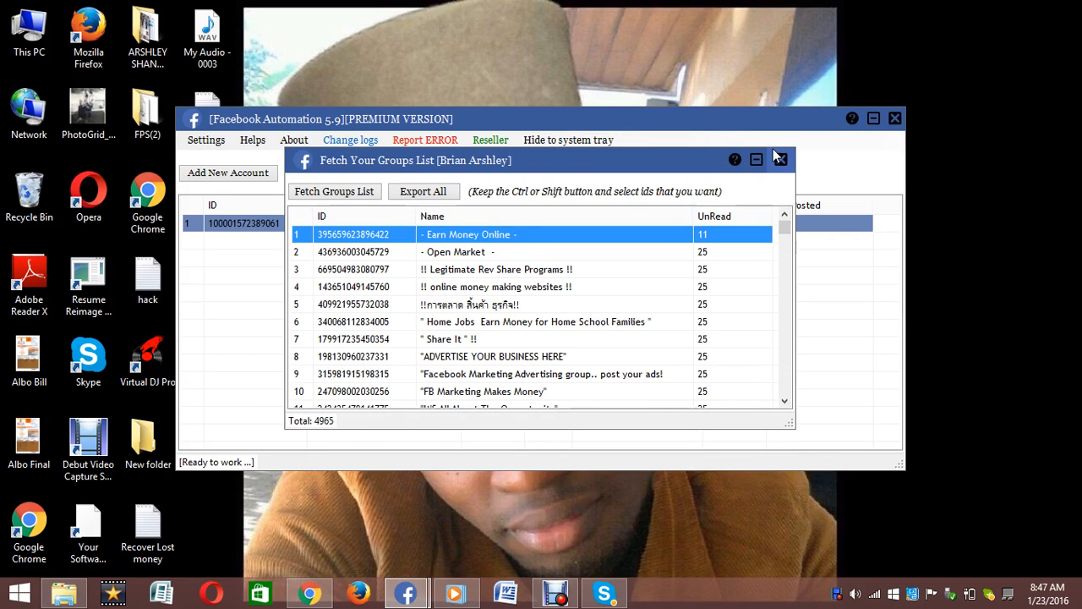
Close the groups list and show the account's action menu again for the schedules manager
{"action": "left_click", "coordinate": [778, 159]}
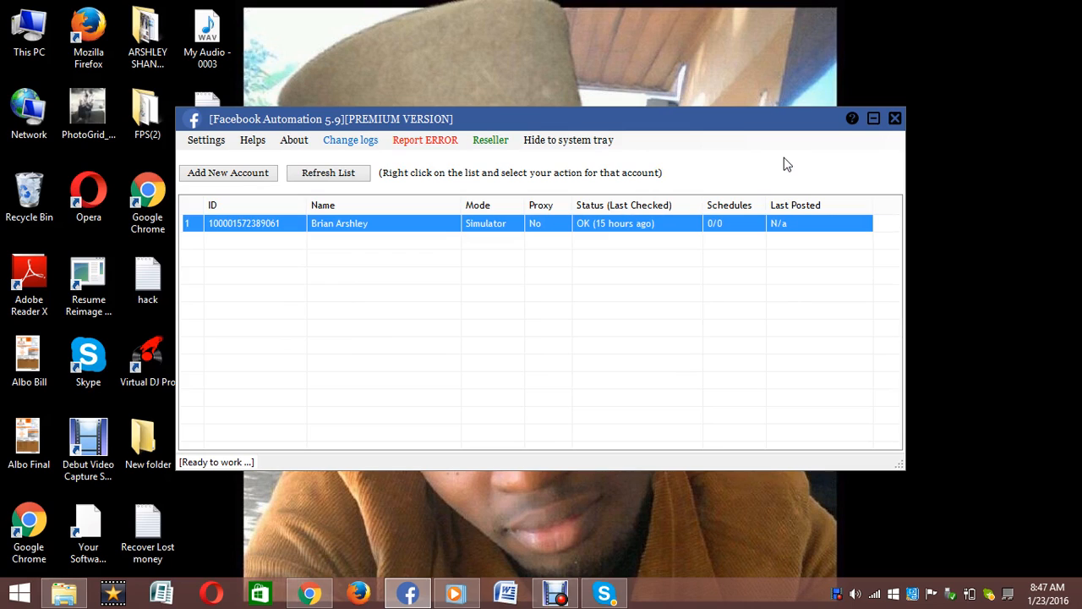
{"action": "mouse_move", "coordinate": [393, 278]}
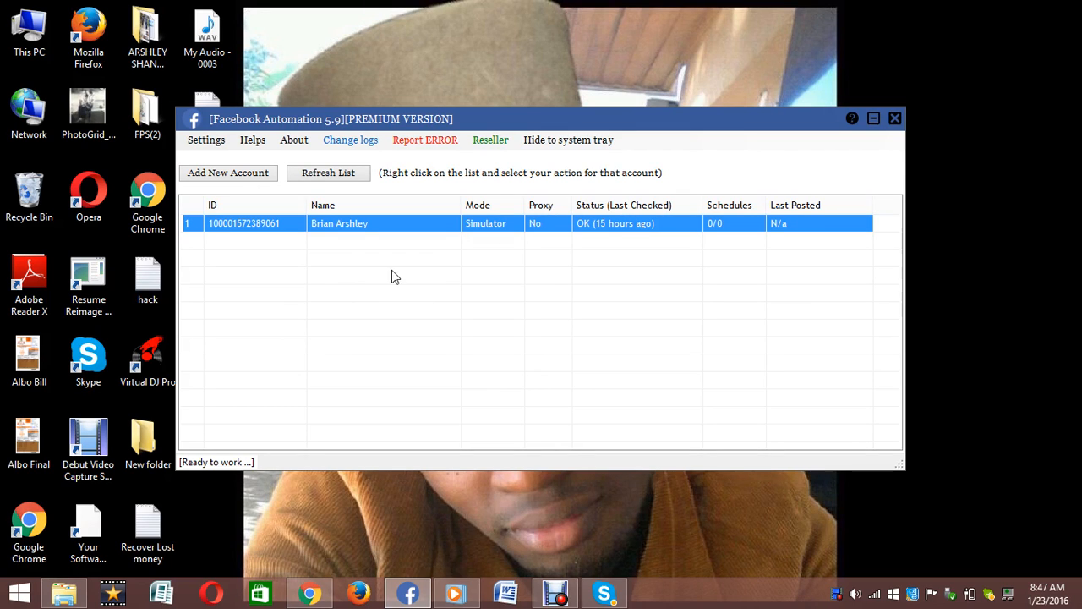
{"action": "mouse_move", "coordinate": [370, 224]}
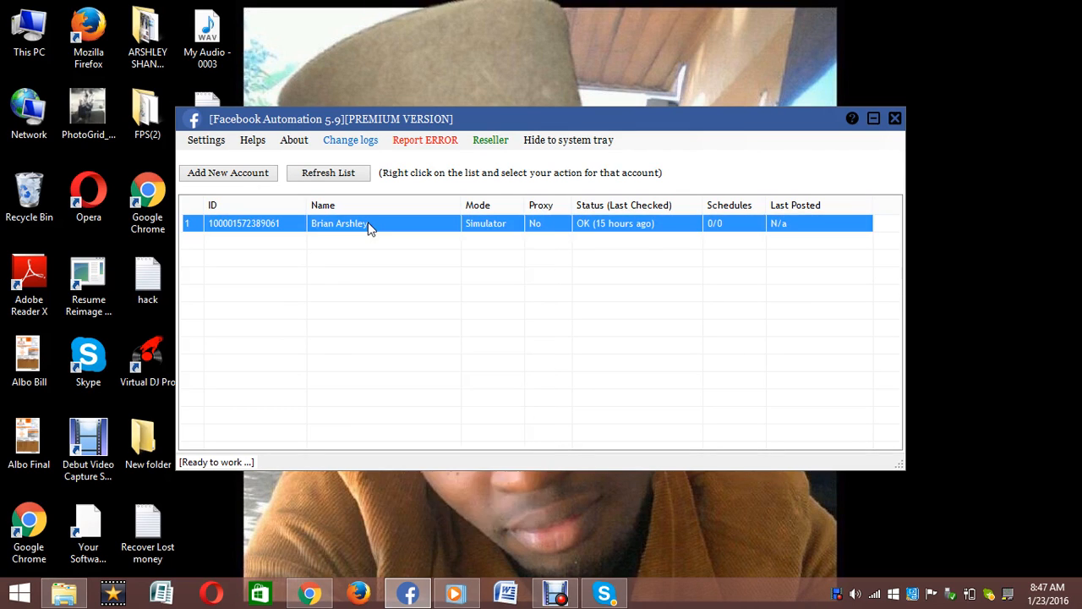
{"action": "right_click", "coordinate": [368, 223]}
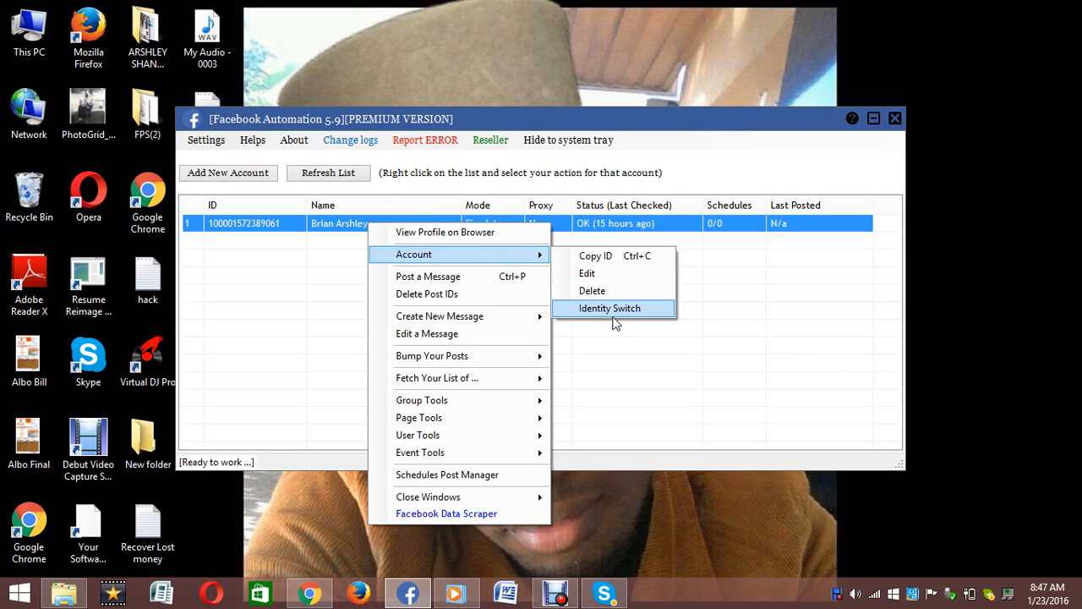
{"action": "mouse_move", "coordinate": [600, 320]}
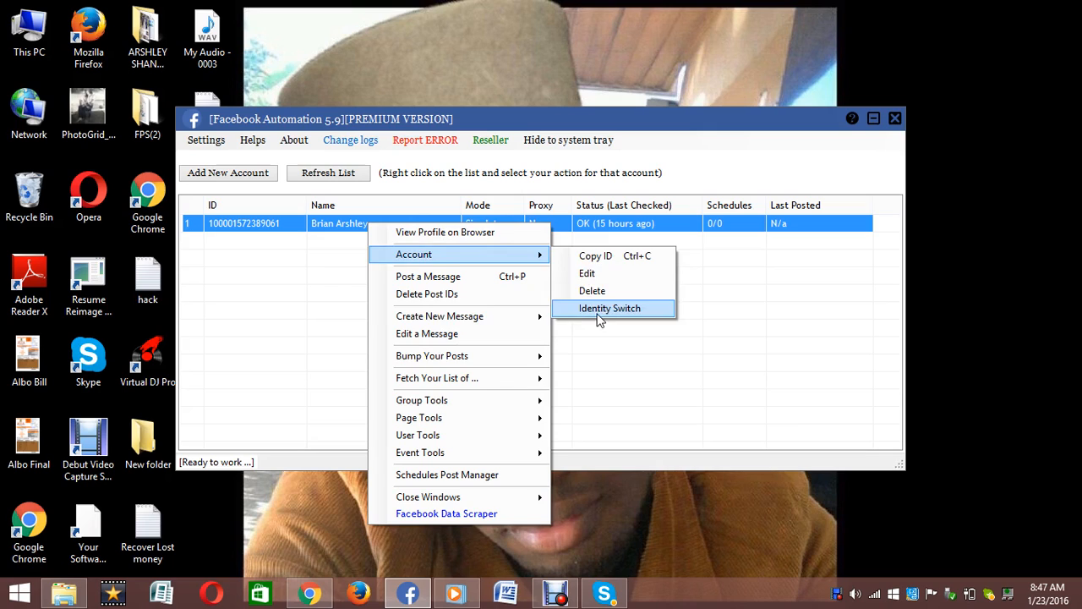
{"action": "mouse_move", "coordinate": [433, 355]}
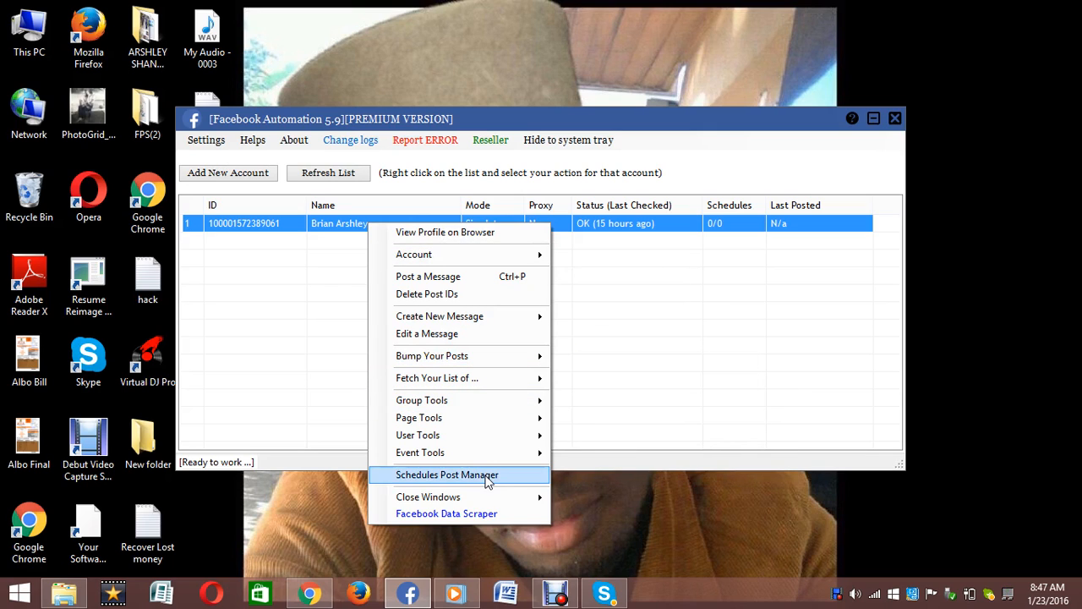
In Schedules Manager start a new Auto Reply Private Messages schedule with default settings
{"action": "left_click", "coordinate": [446, 473]}
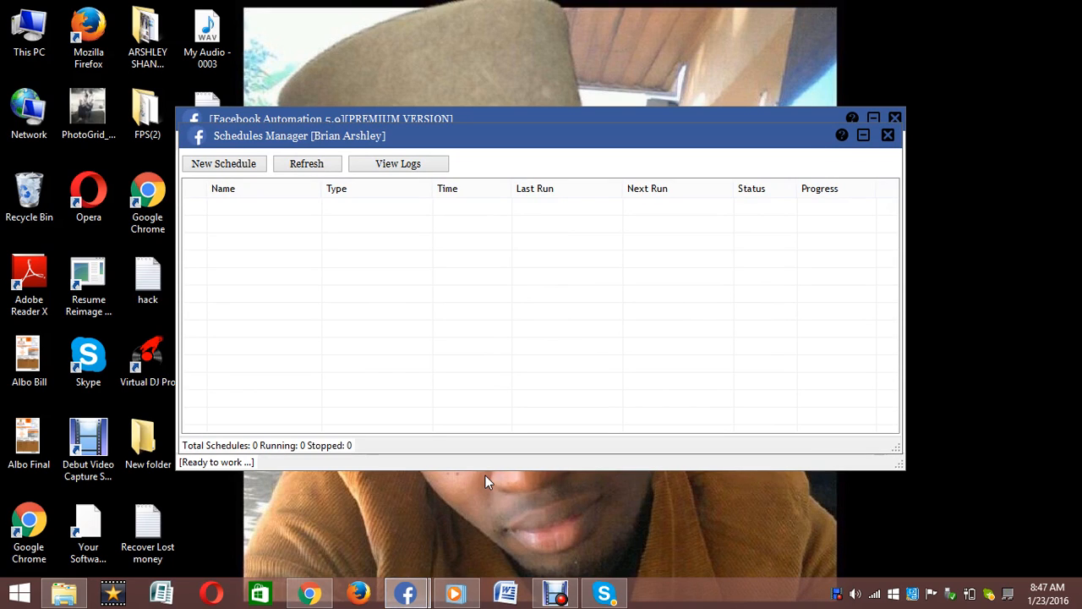
{"action": "left_click", "coordinate": [223, 162]}
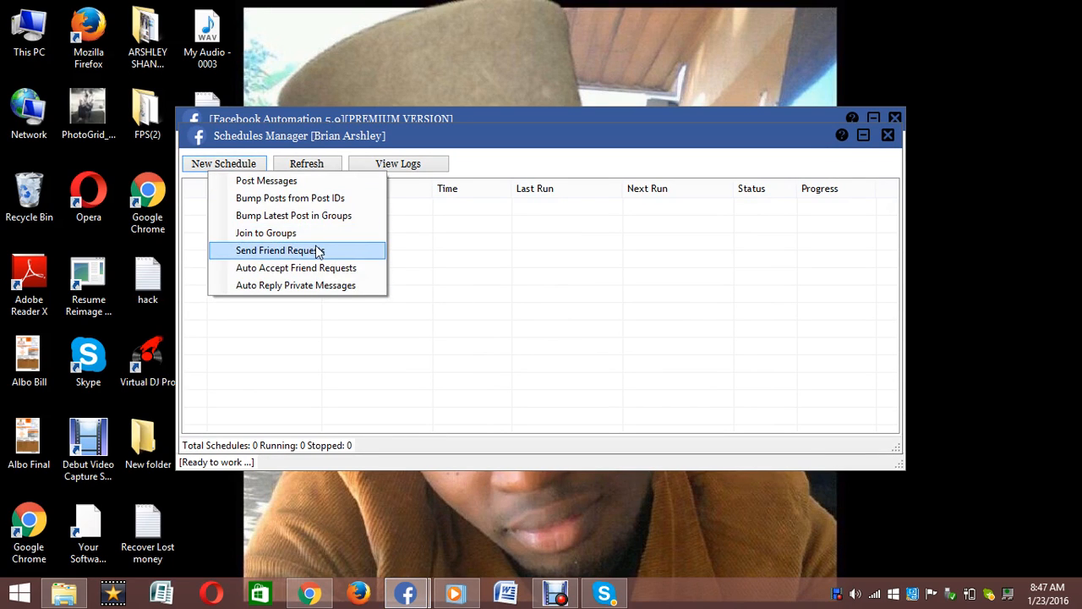
{"action": "mouse_move", "coordinate": [271, 303]}
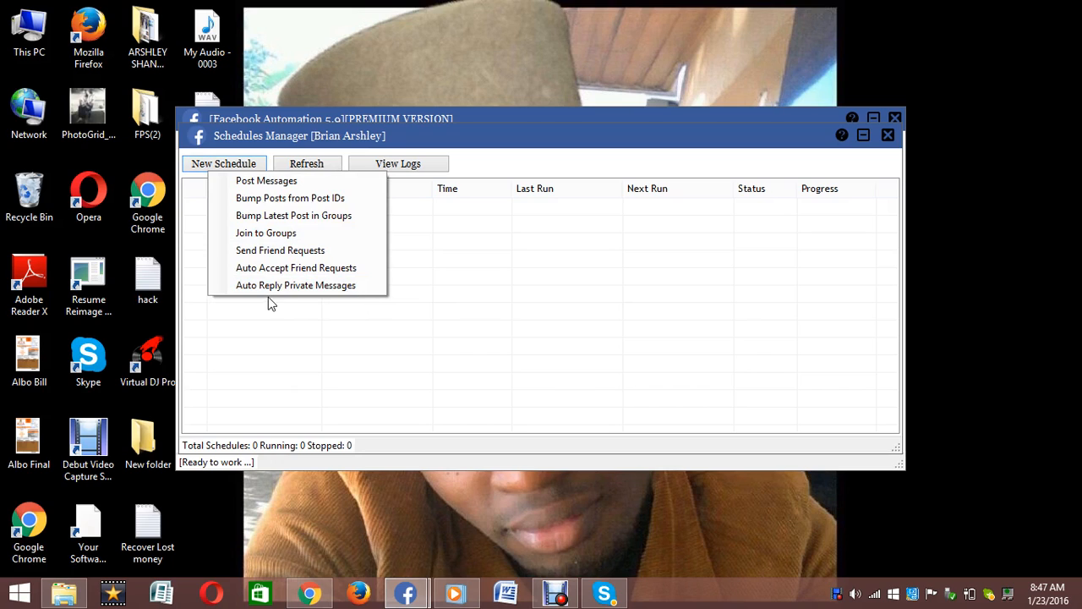
{"action": "mouse_move", "coordinate": [286, 335]}
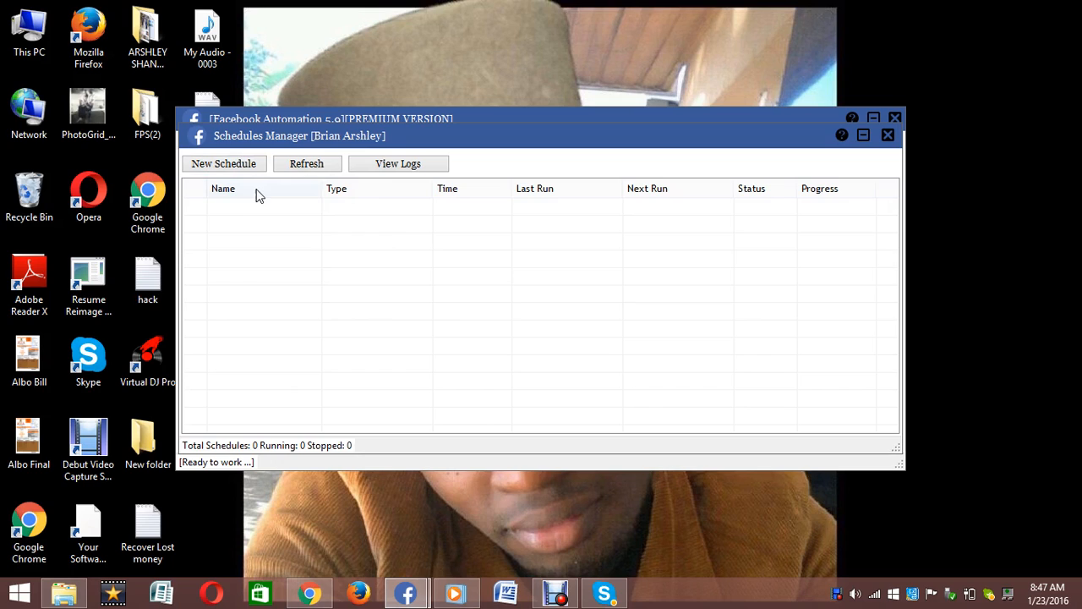
{"action": "left_click", "coordinate": [223, 162]}
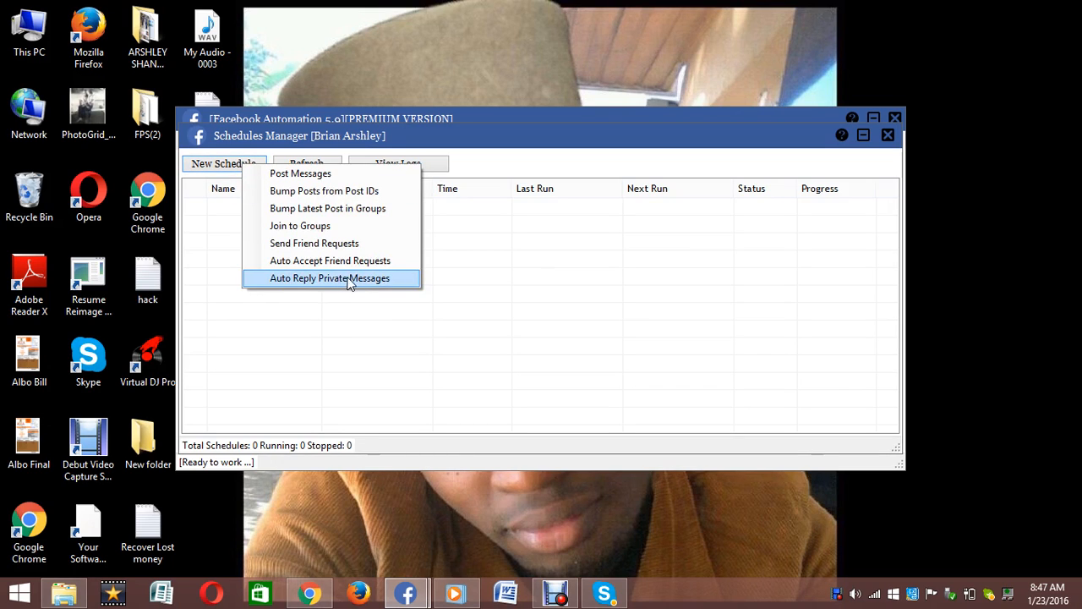
{"action": "mouse_move", "coordinate": [363, 280]}
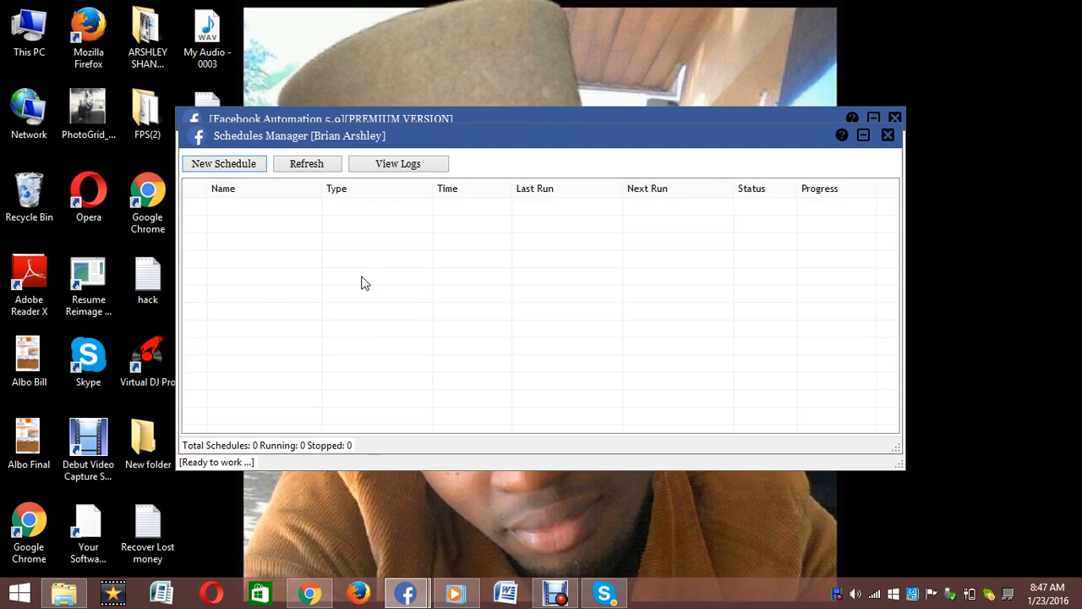
{"action": "left_click", "coordinate": [223, 163]}
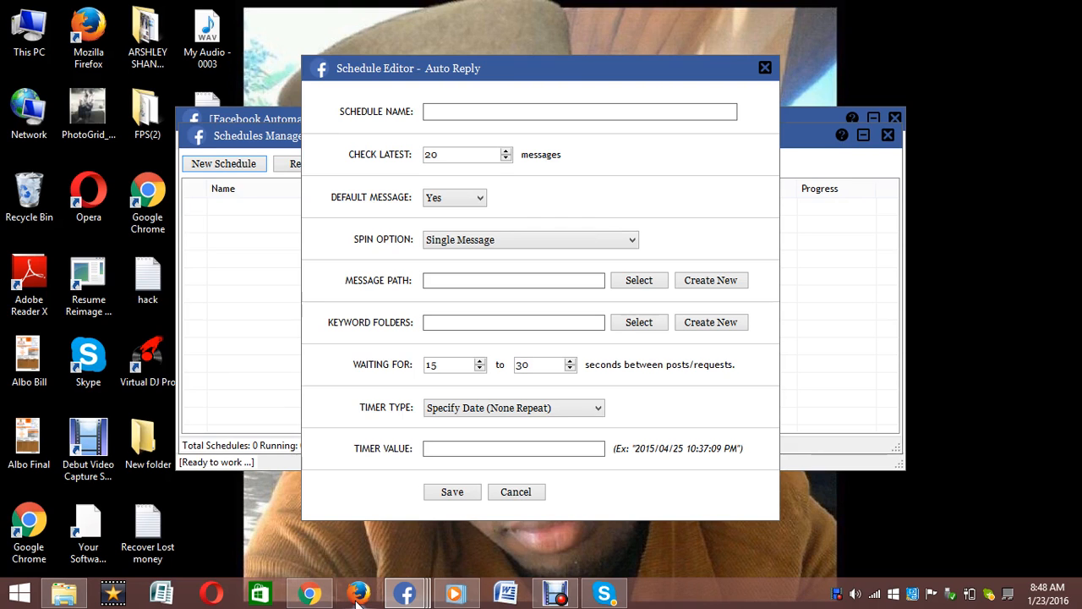
In Firefox go to the account's own Facebook profile, view its picture full size and return
{"action": "left_click", "coordinate": [358, 592]}
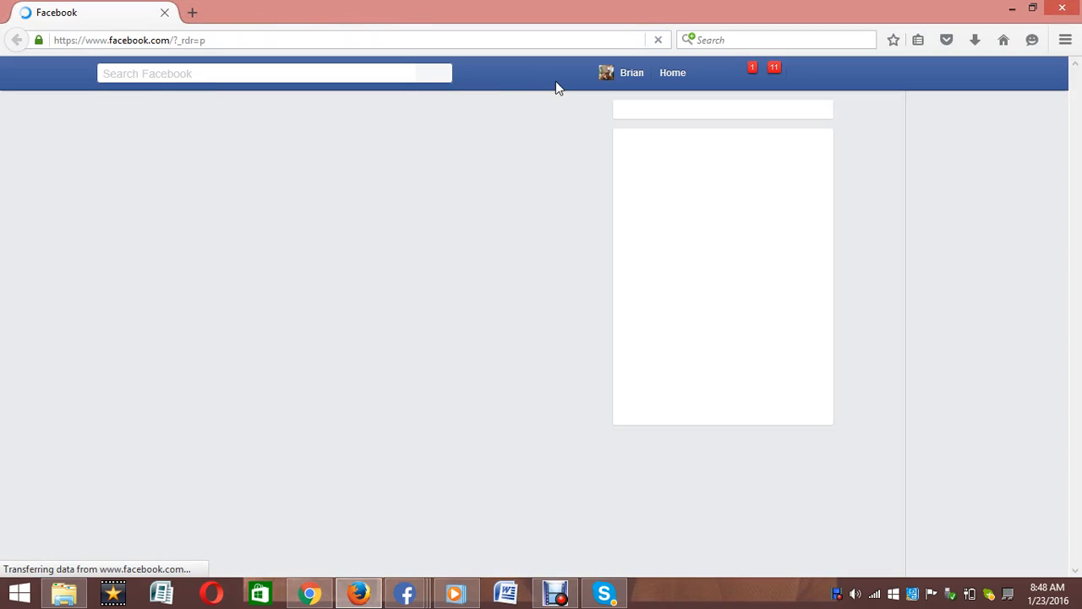
{"action": "left_click", "coordinate": [632, 73]}
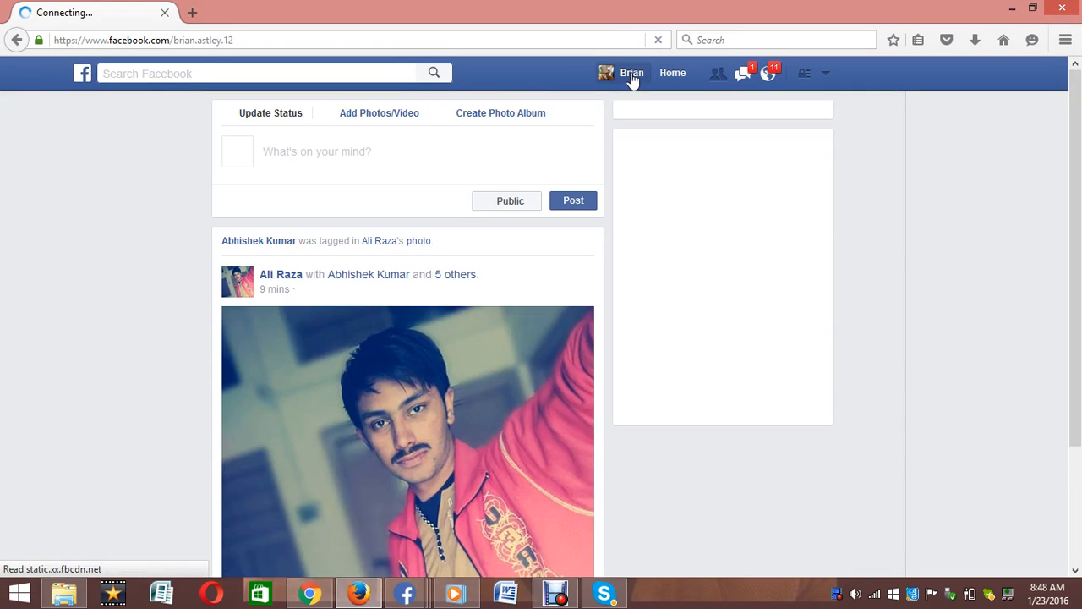
{"action": "left_click", "coordinate": [633, 73]}
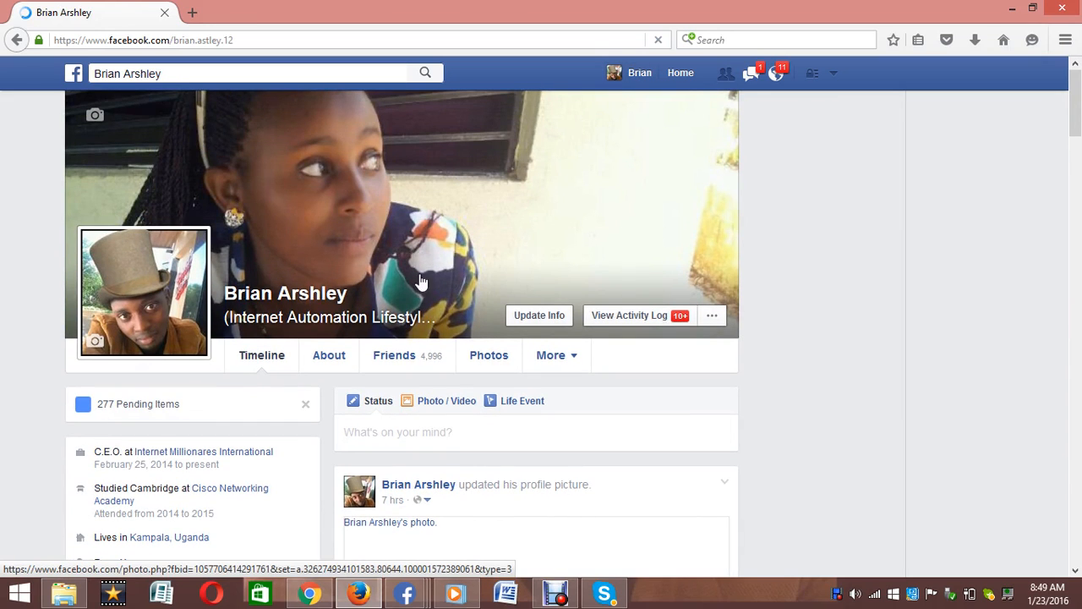
{"action": "mouse_move", "coordinate": [161, 301]}
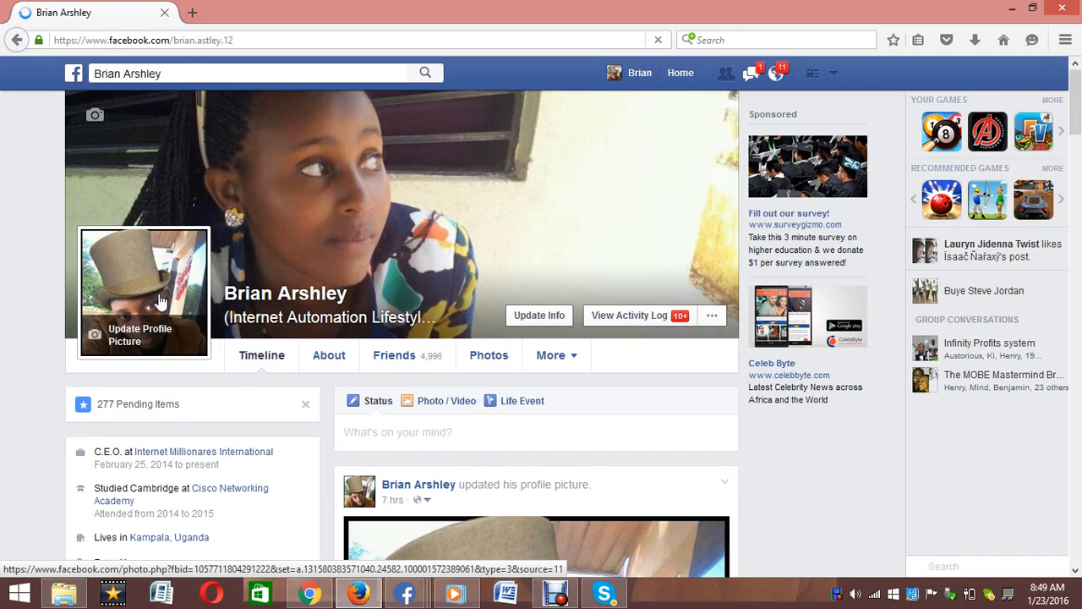
{"action": "left_click", "coordinate": [143, 291]}
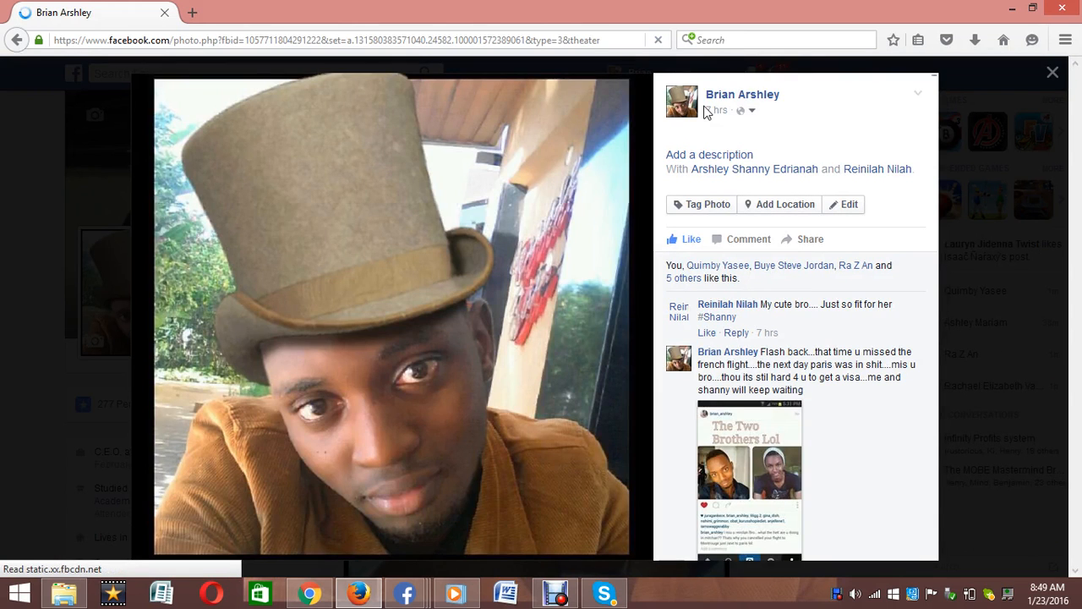
{"action": "left_click", "coordinate": [1052, 71]}
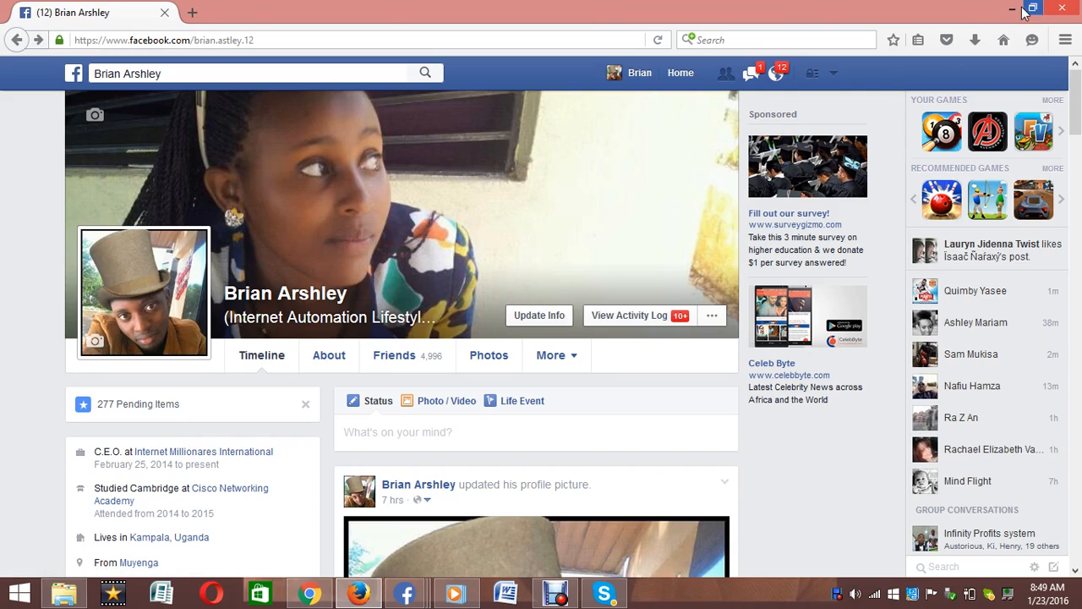
In Skype enter 'Brianley' in the contact search
{"action": "left_click", "coordinate": [1011, 7]}
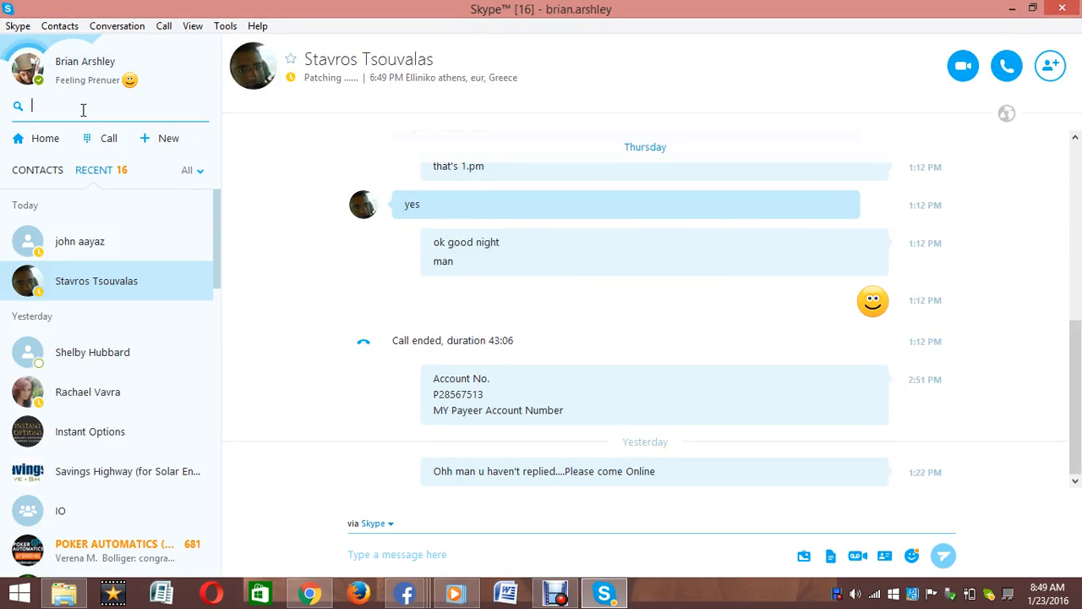
{"action": "type", "text": "Brian.arsh"}
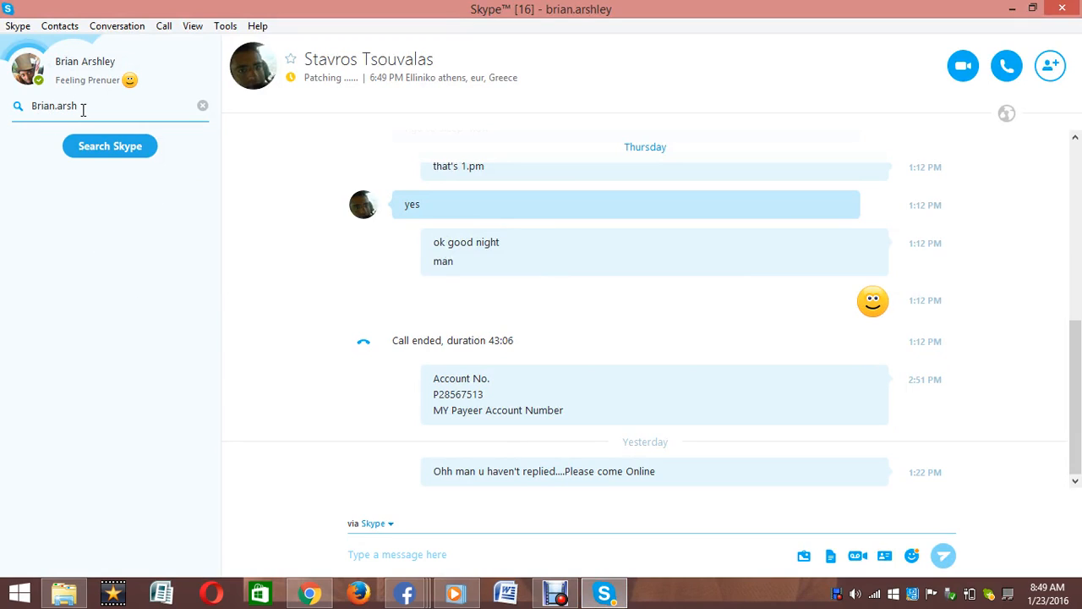
{"action": "type", "text": "ley"}
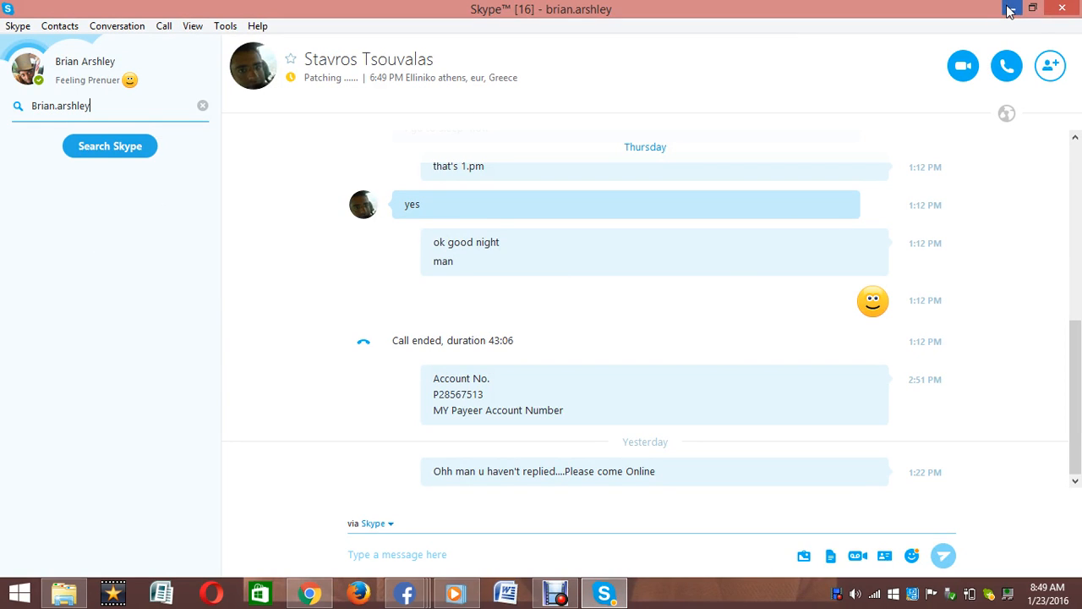
{"action": "mouse_move", "coordinate": [1011, 10]}
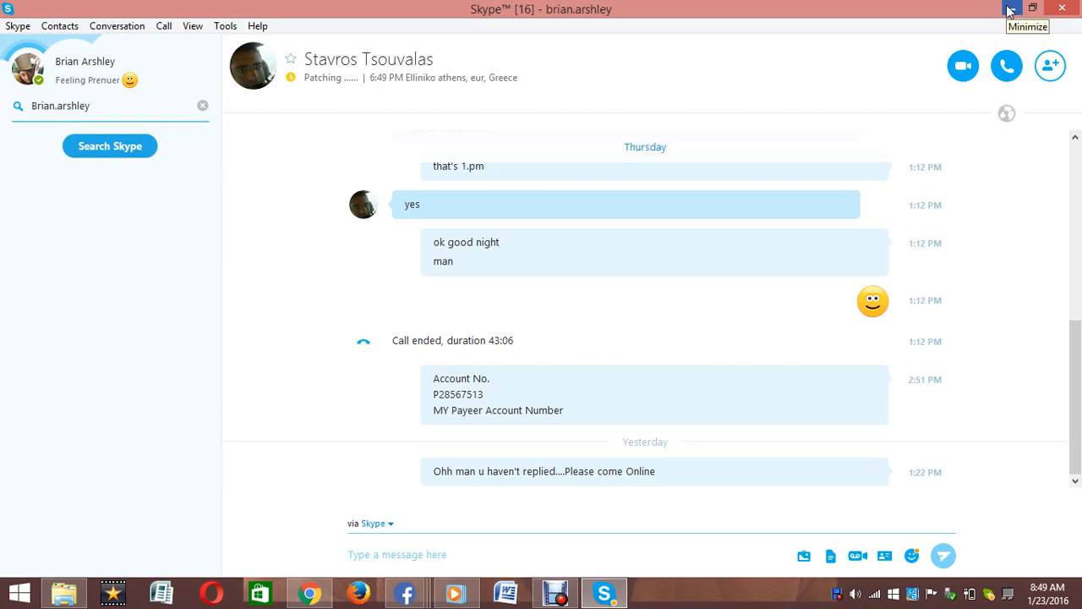
Minimize Skype and close the Auto Reply schedule editor unsaved, leaving the empty schedules list
{"action": "left_click", "coordinate": [1012, 8]}
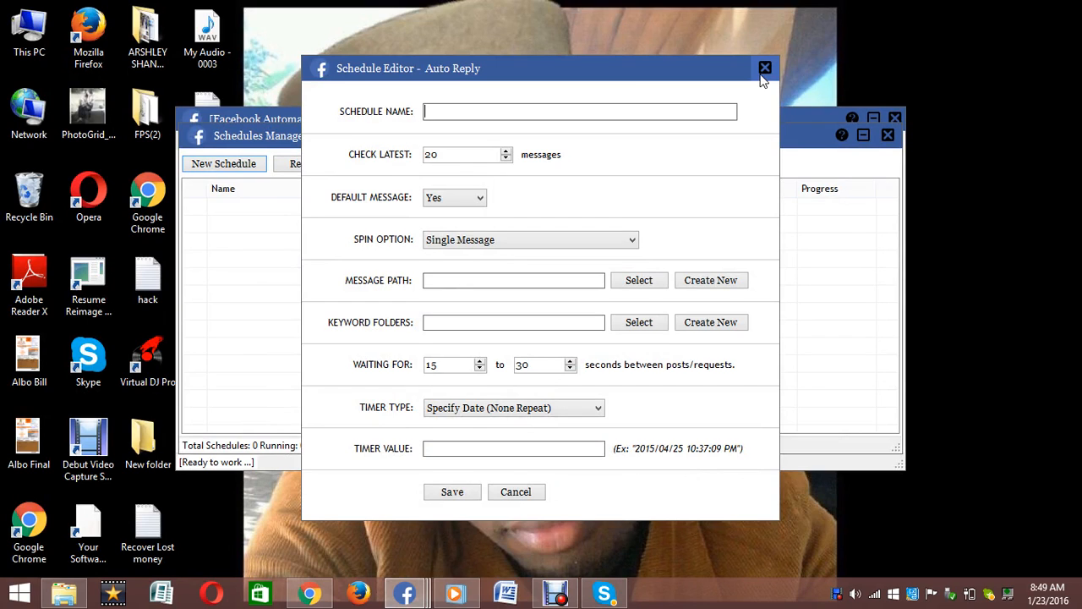
{"action": "left_click", "coordinate": [765, 68]}
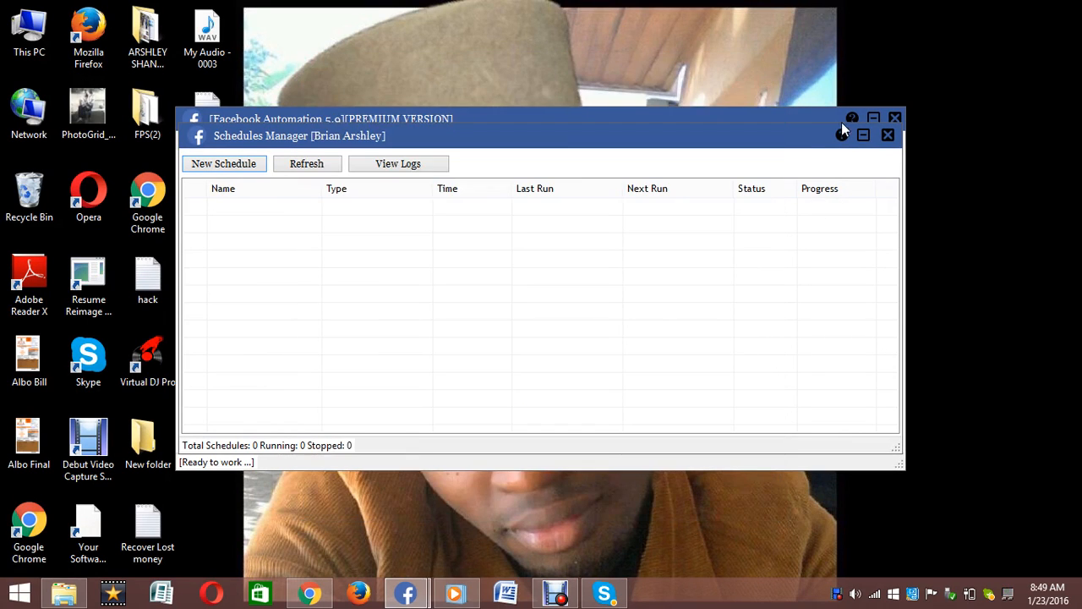
{"action": "mouse_move", "coordinate": [888, 135]}
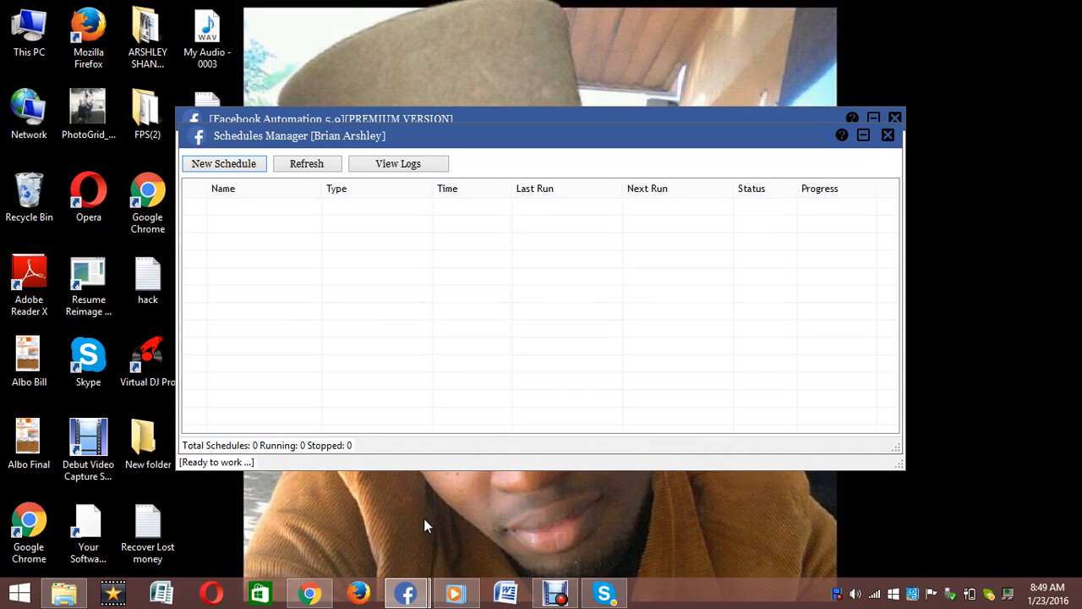
{"action": "mouse_move", "coordinate": [345, 516]}
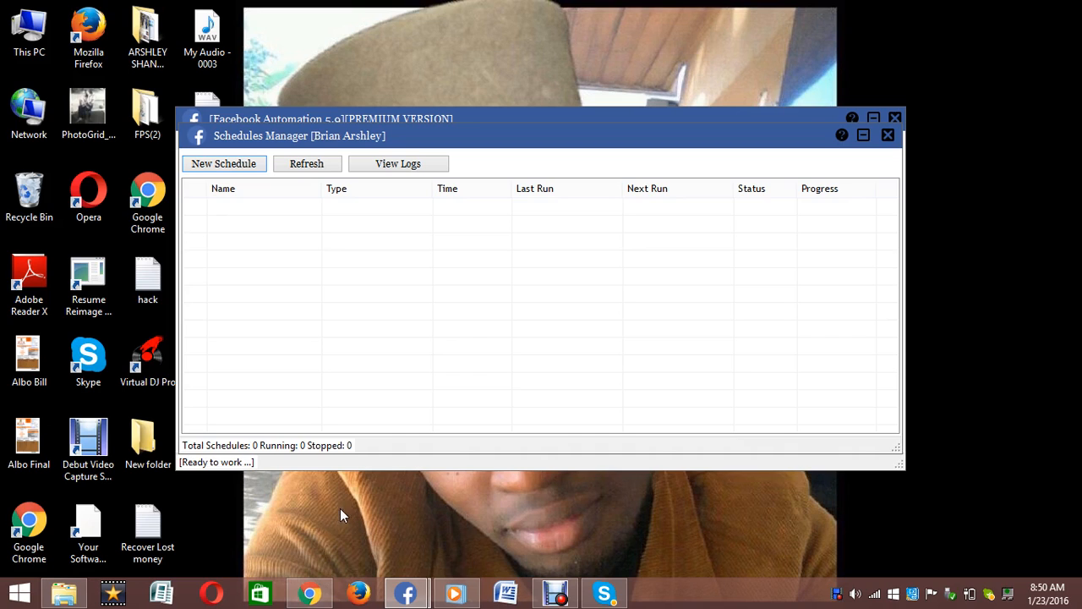
{"action": "mouse_move", "coordinate": [888, 135]}
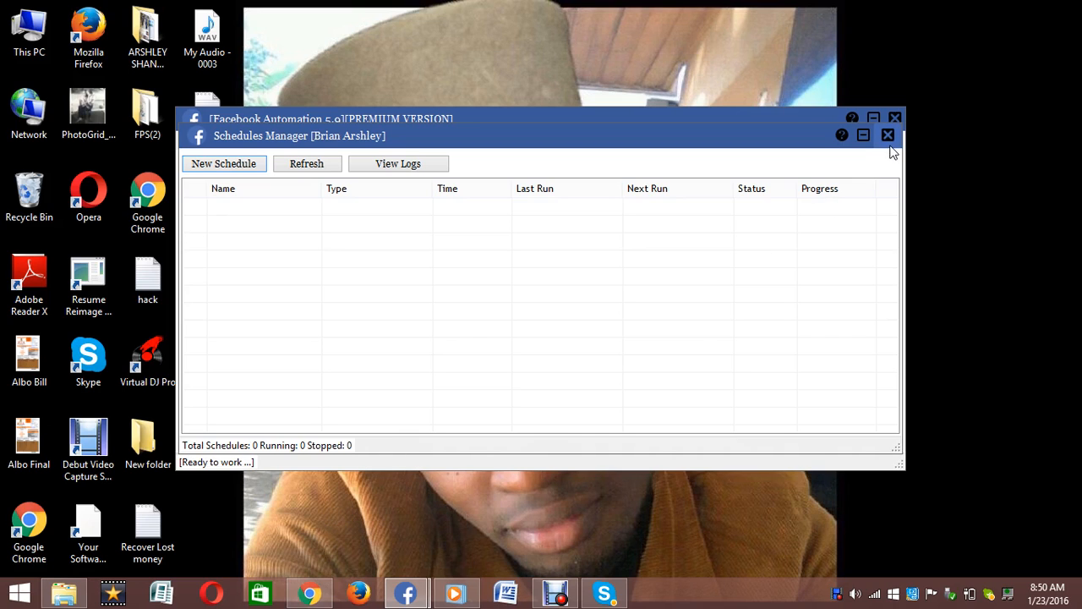